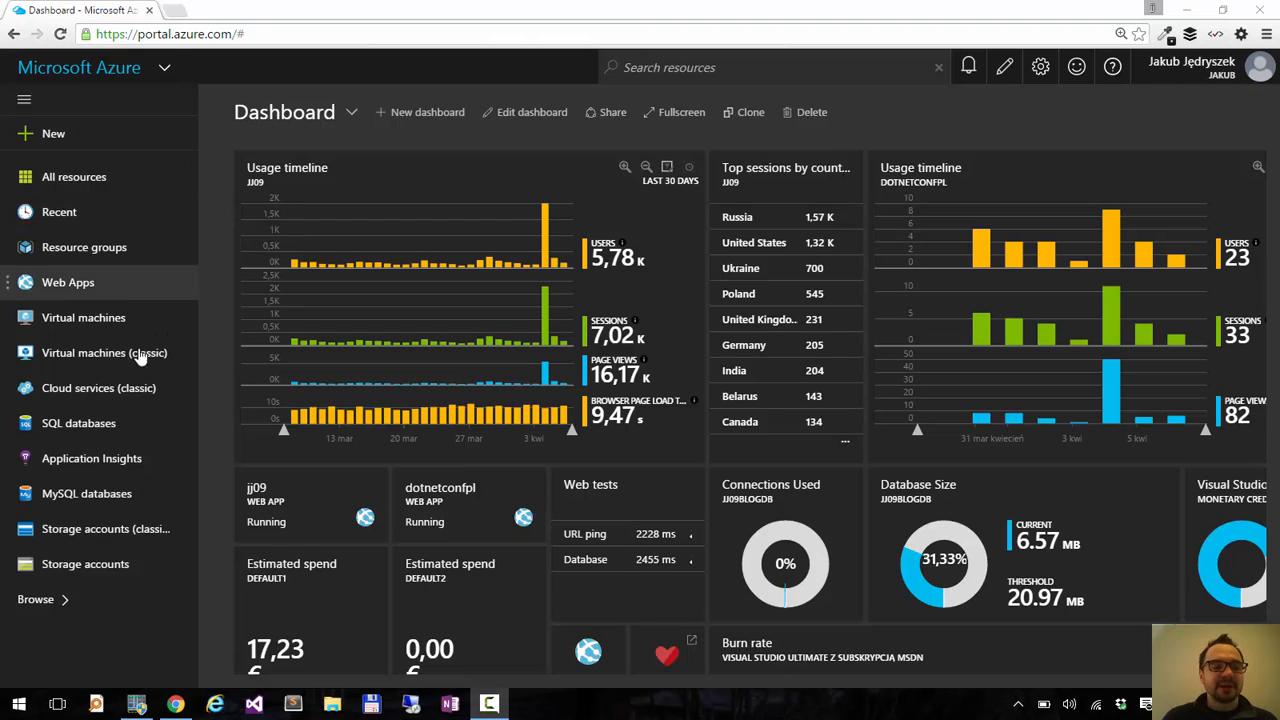
mouse_move(128, 176)
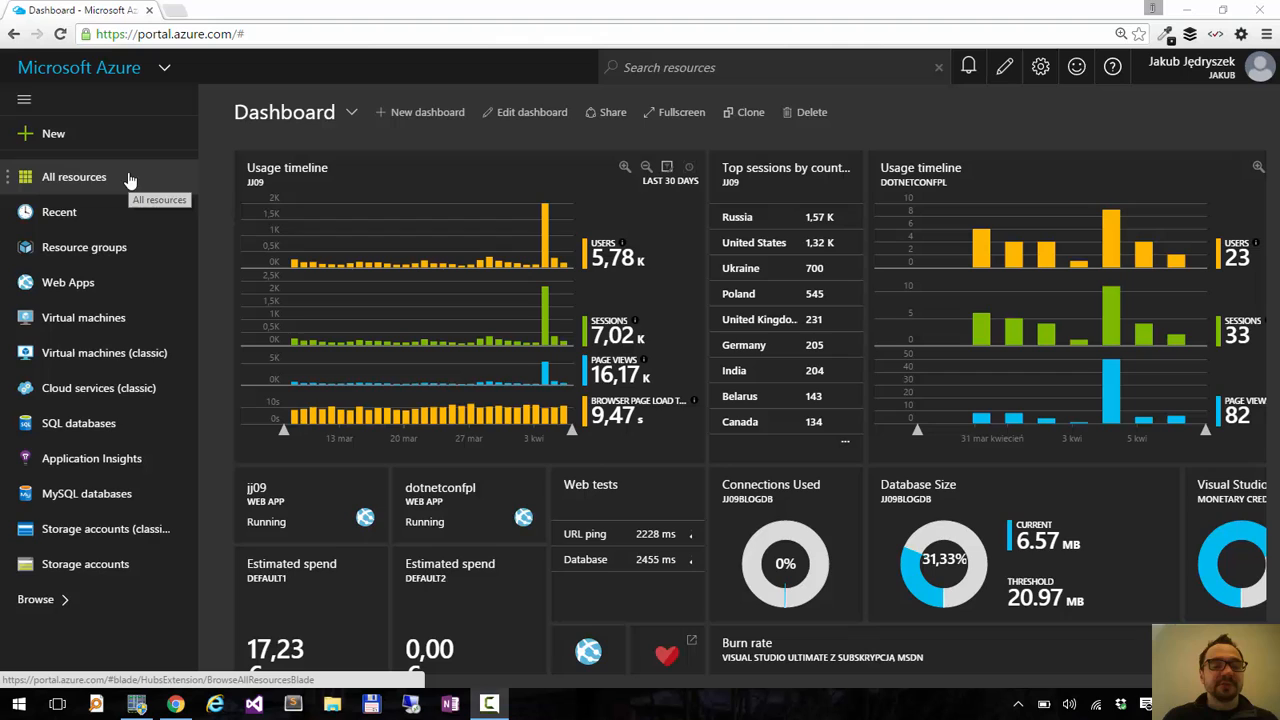
mouse_move(164, 180)
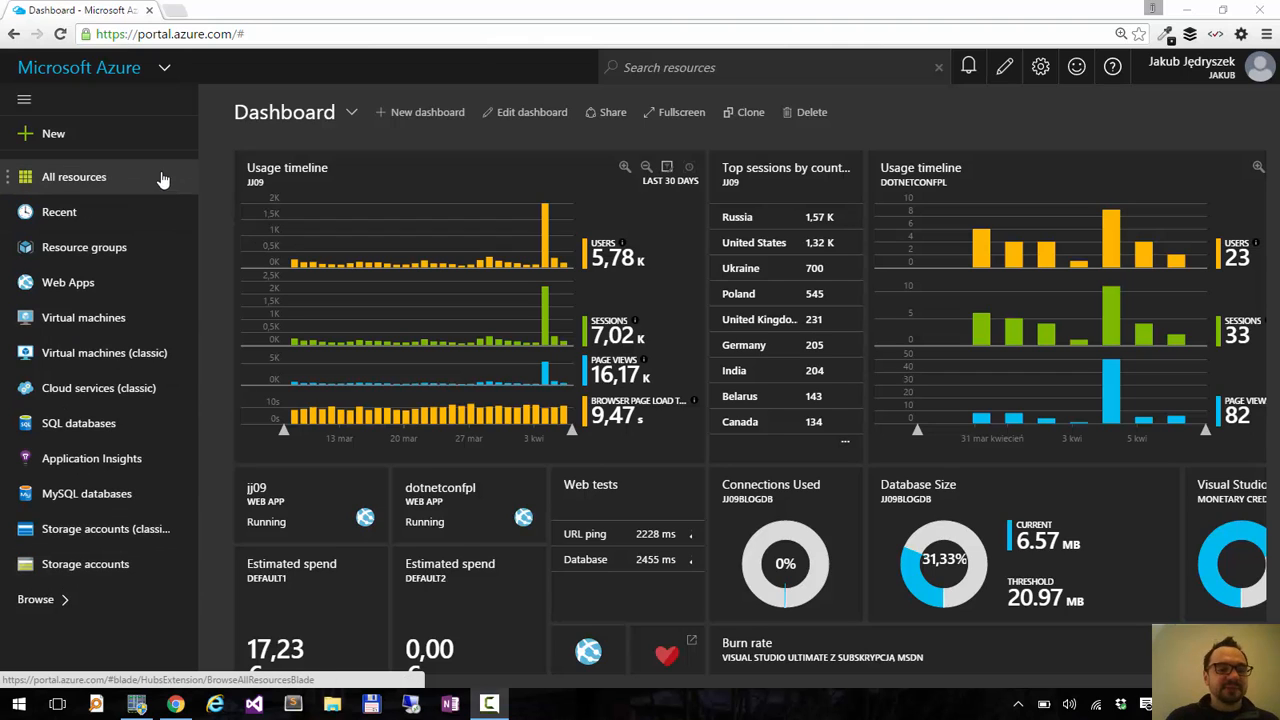
mouse_move(136, 182)
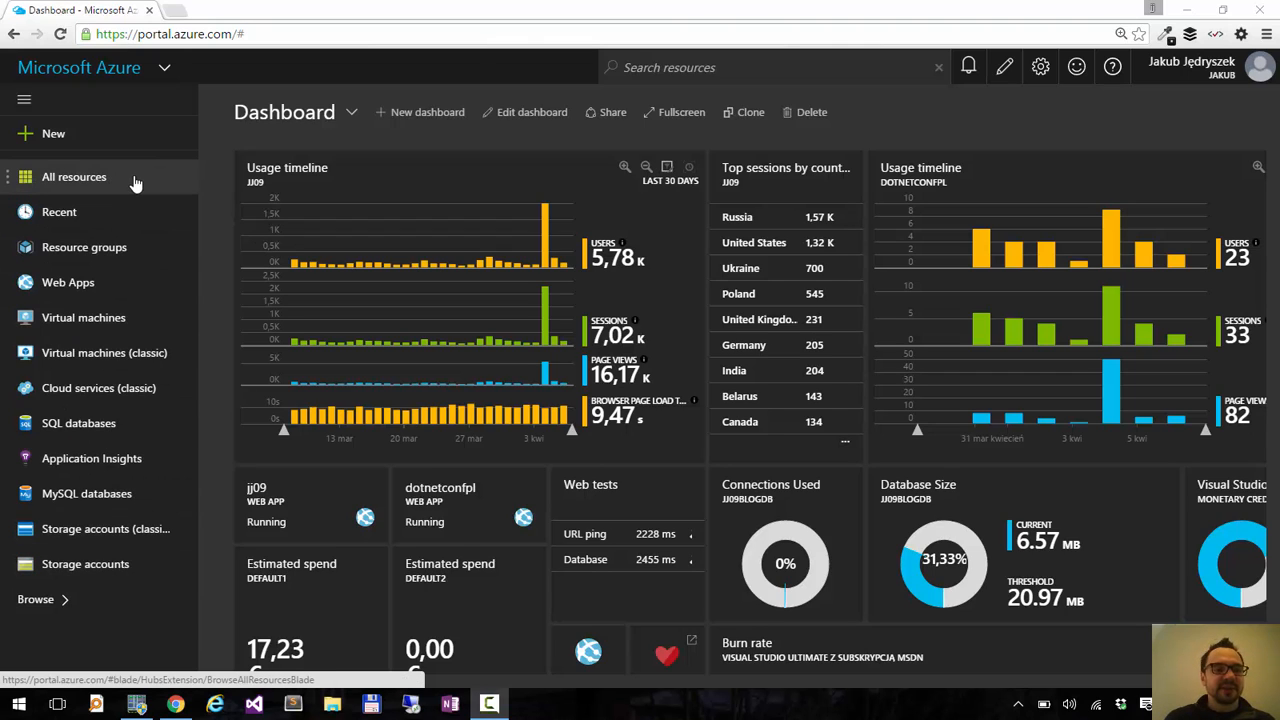
mouse_move(136, 184)
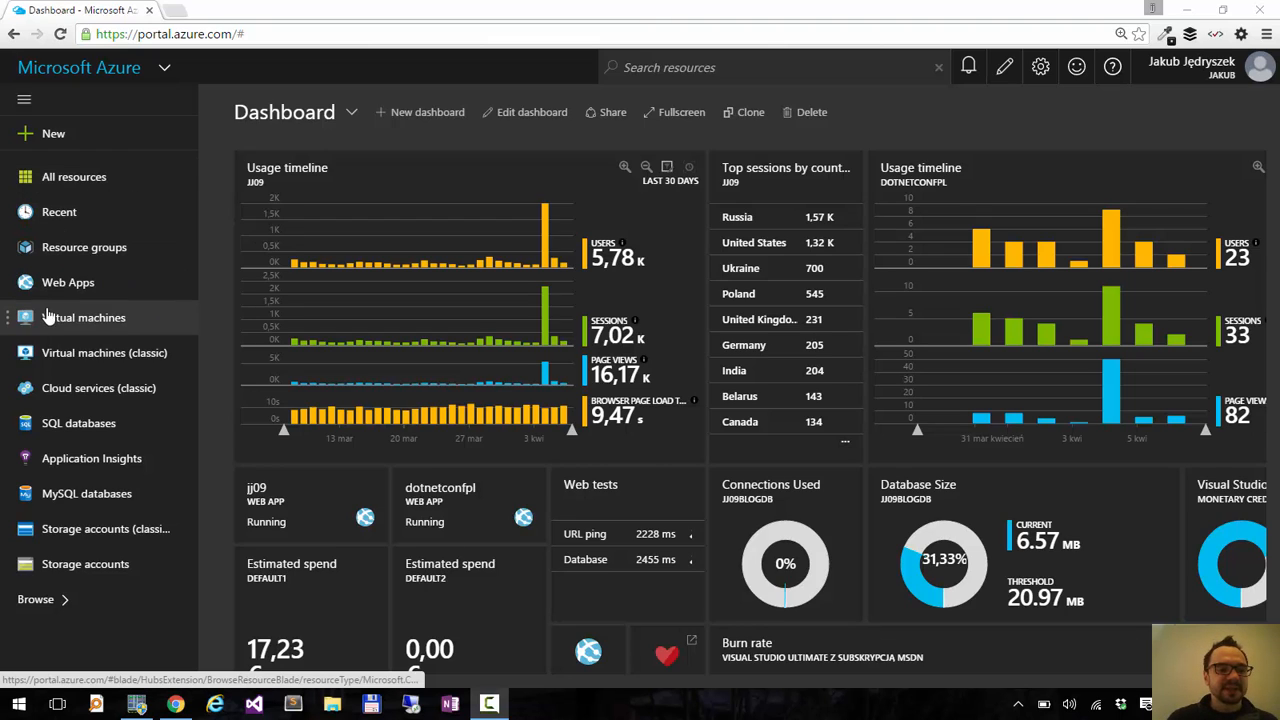
mouse_move(36, 330)
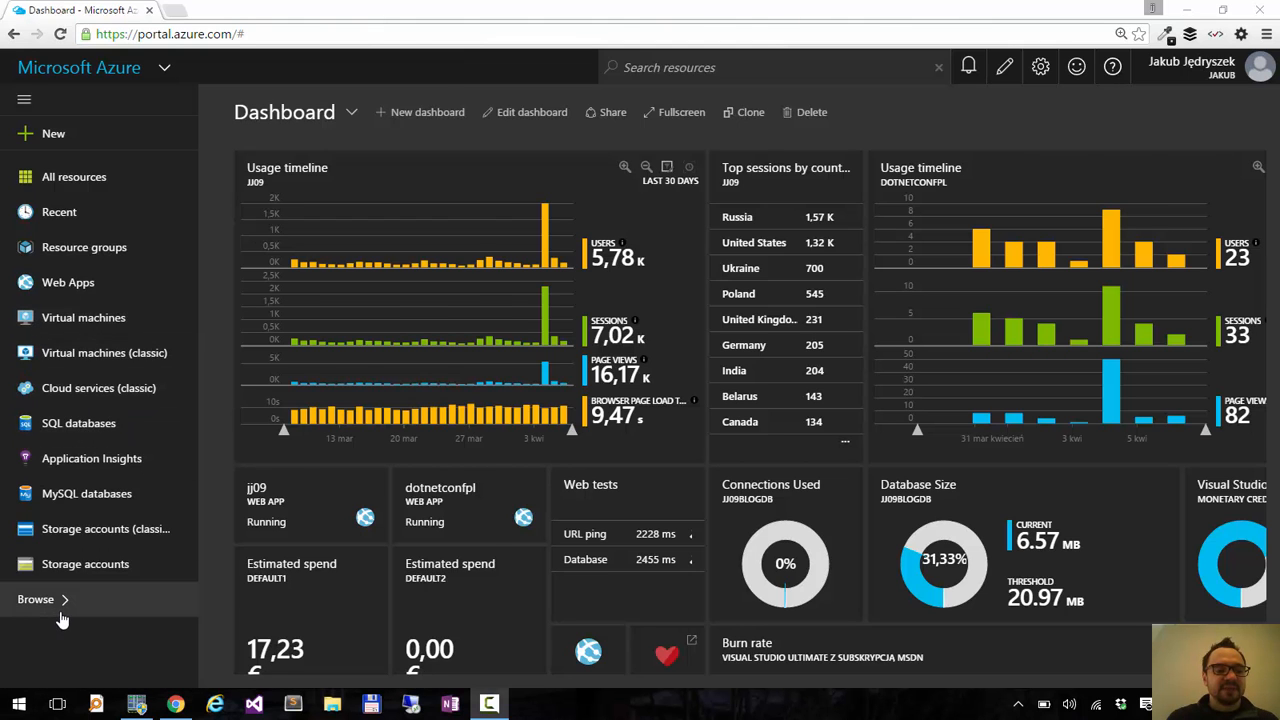
- Toggle the All resources pin in the Browse service list
left_click(36, 600)
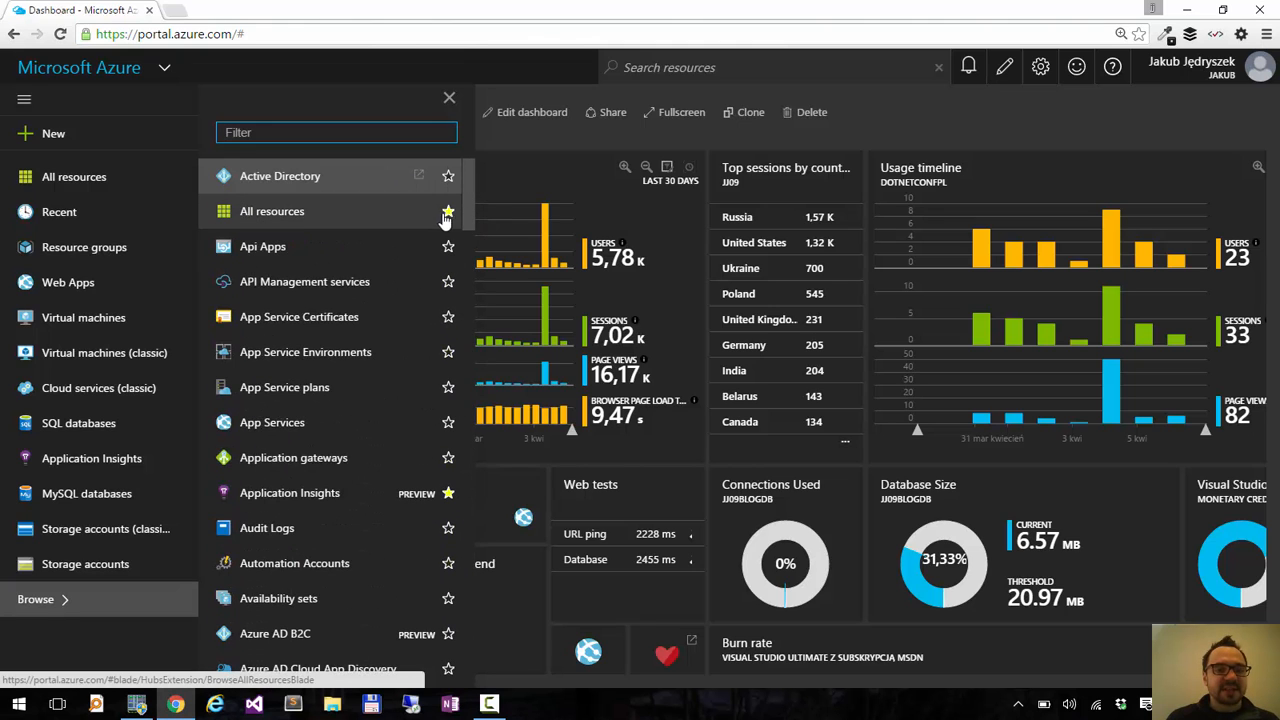
left_click(448, 212)
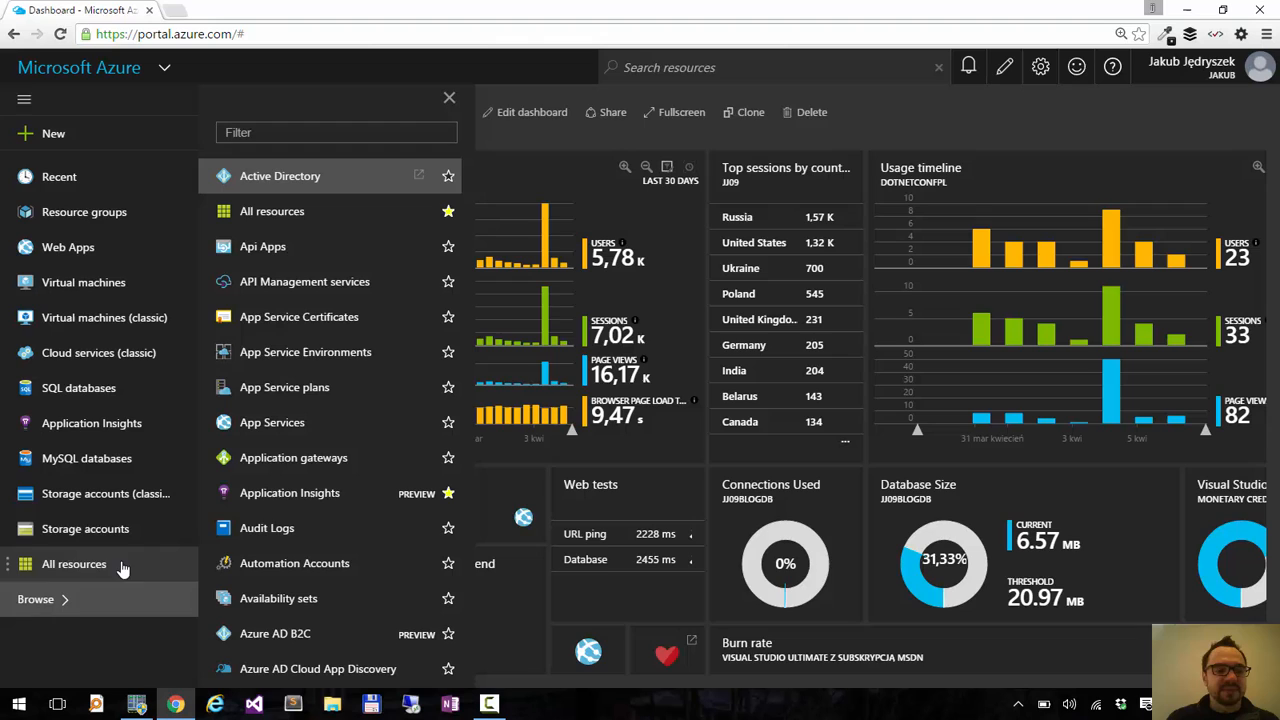
mouse_move(144, 564)
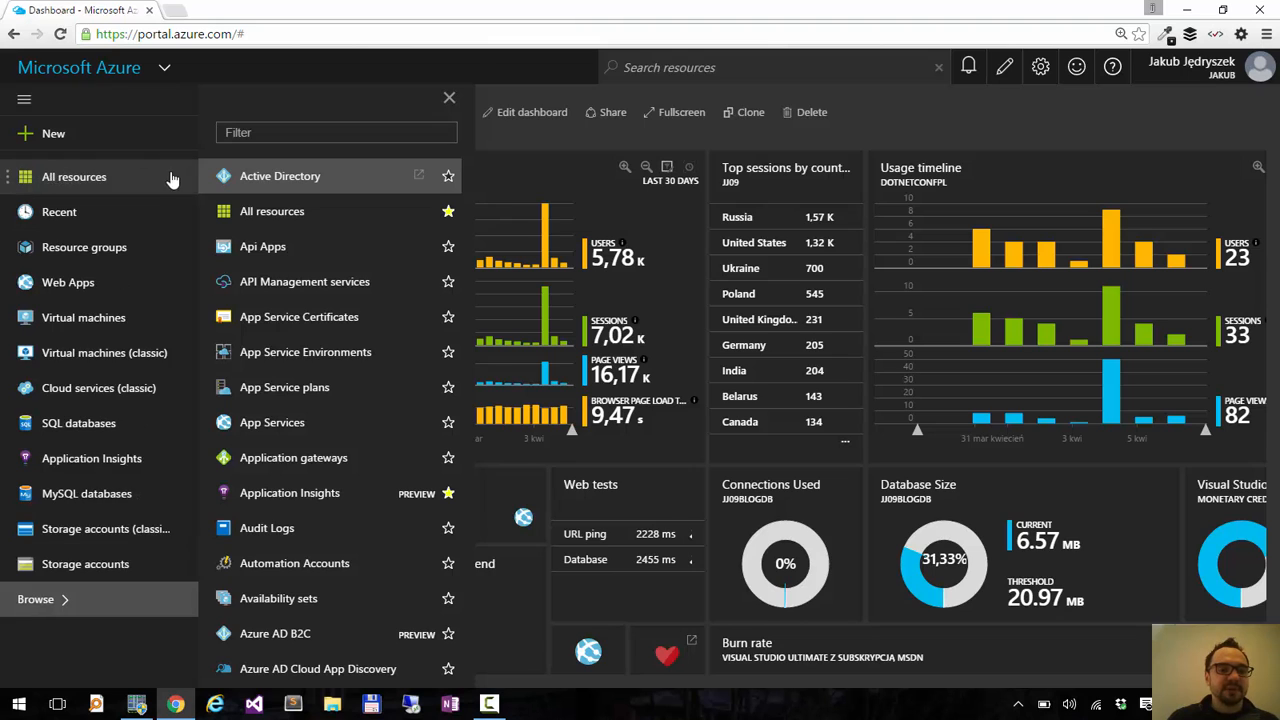
scroll("down", 3)
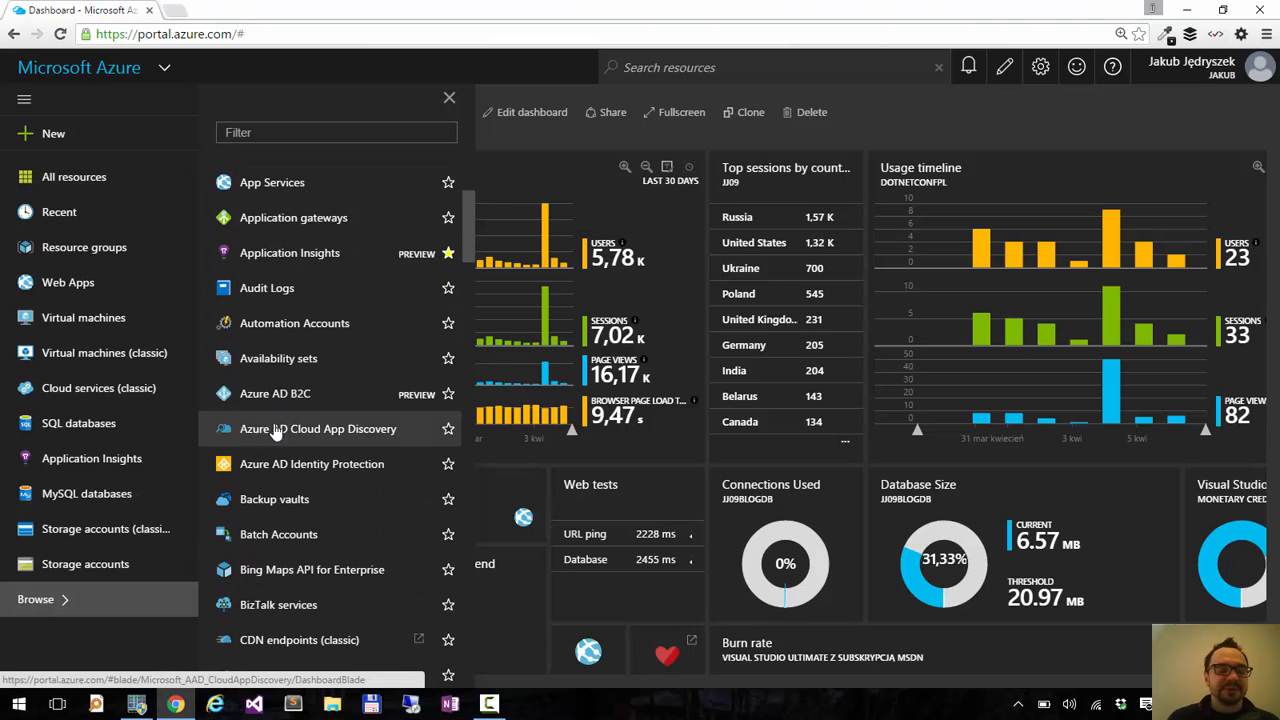
left_click(448, 96)
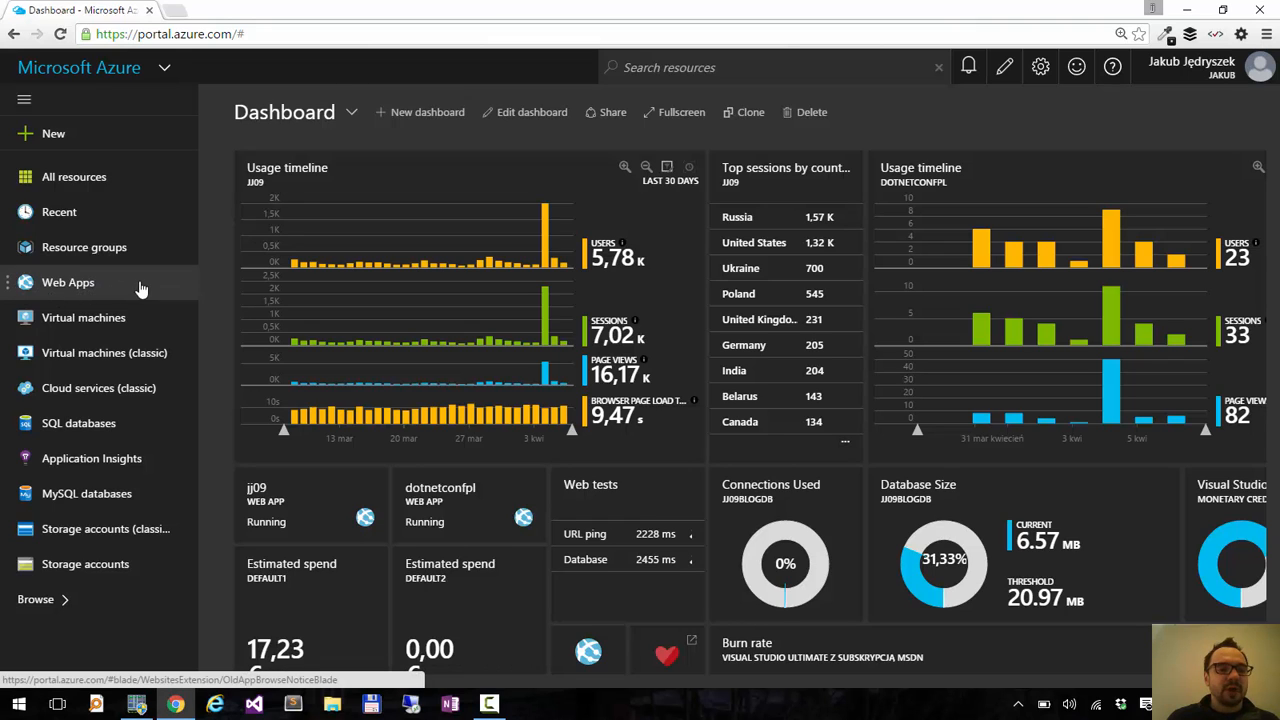
- View the Web Apps entry and launch the unified list of apps
left_click(68, 282)
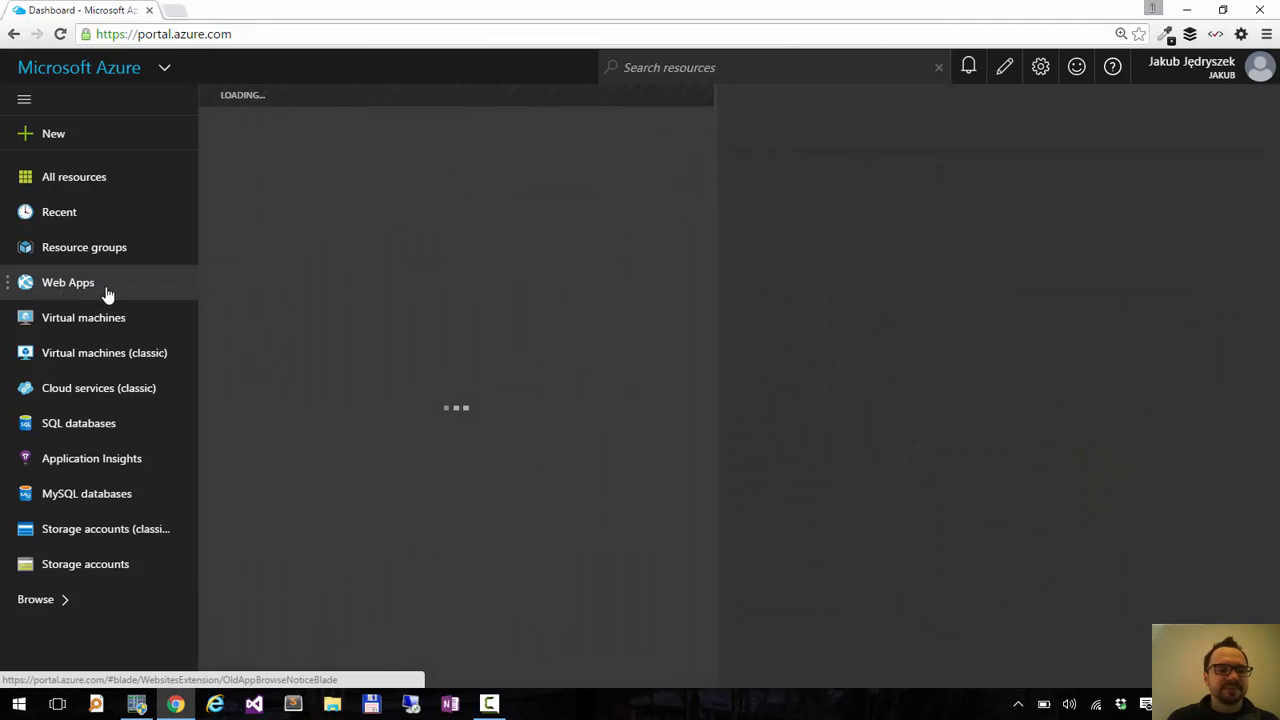
left_click(68, 282)
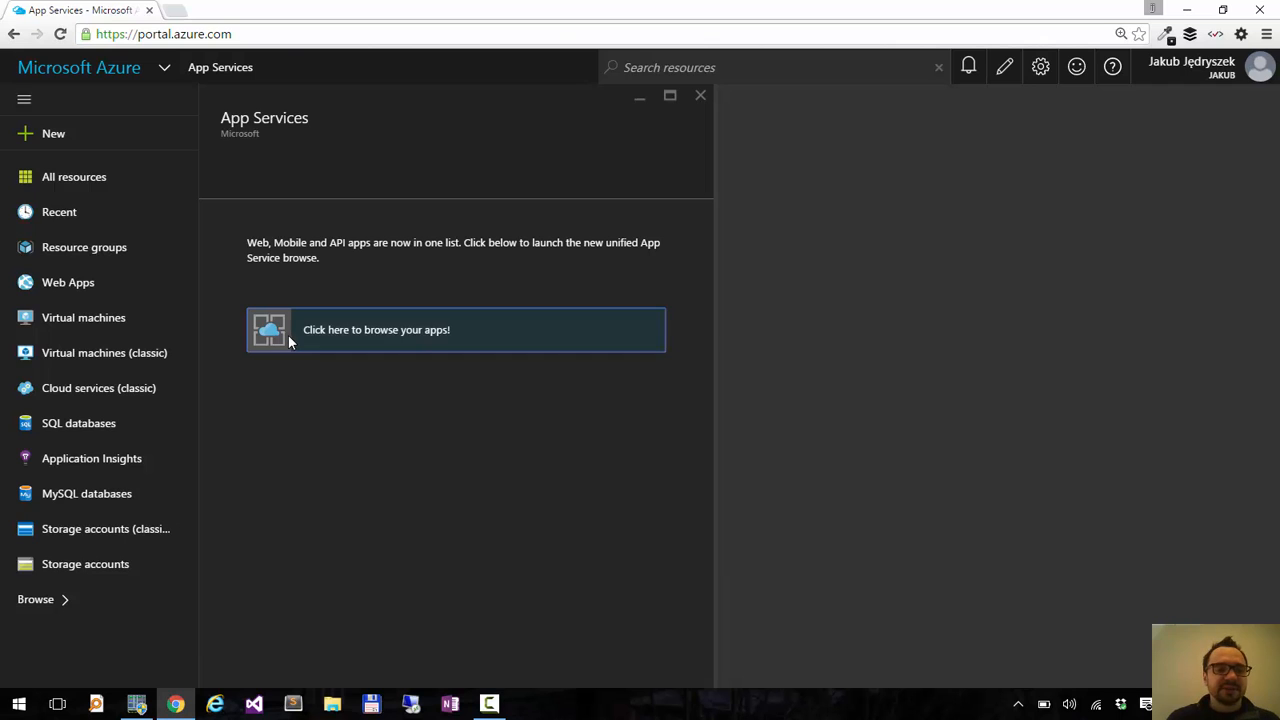
left_click(376, 328)
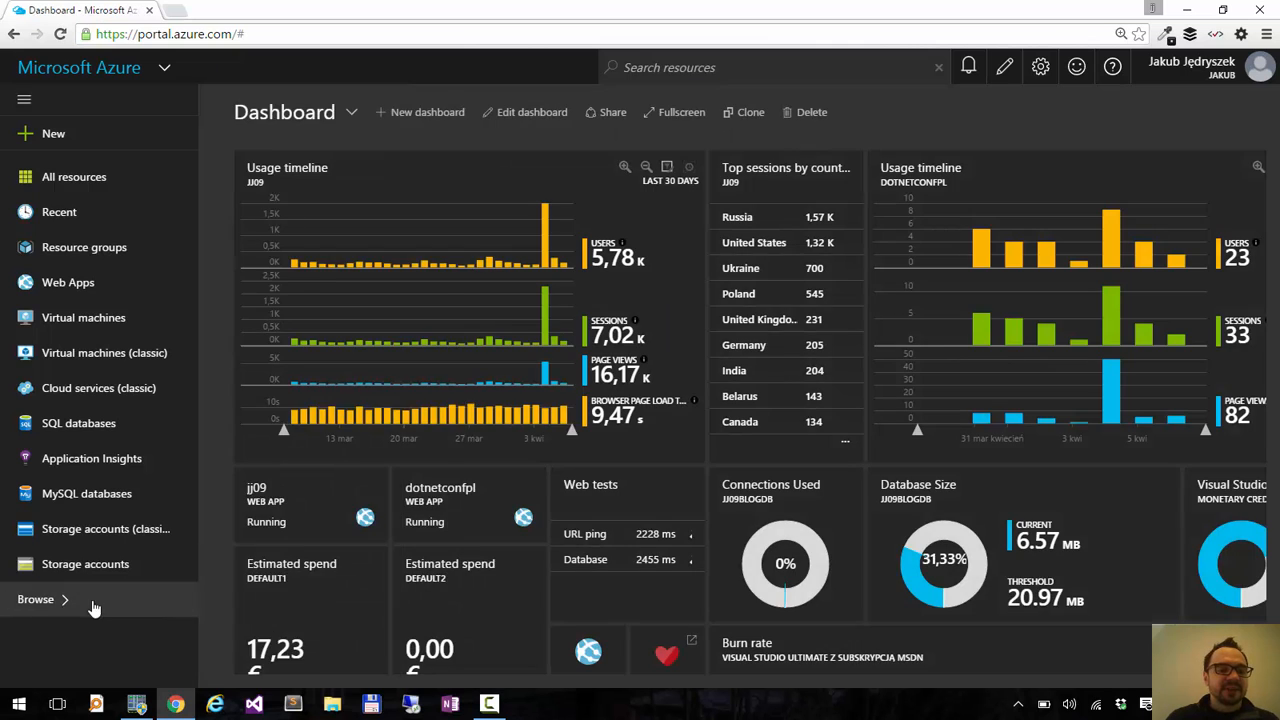
- Filter Browse for 'web' then 'app ser' and pin App Services in place of Web Apps
left_click(36, 600)
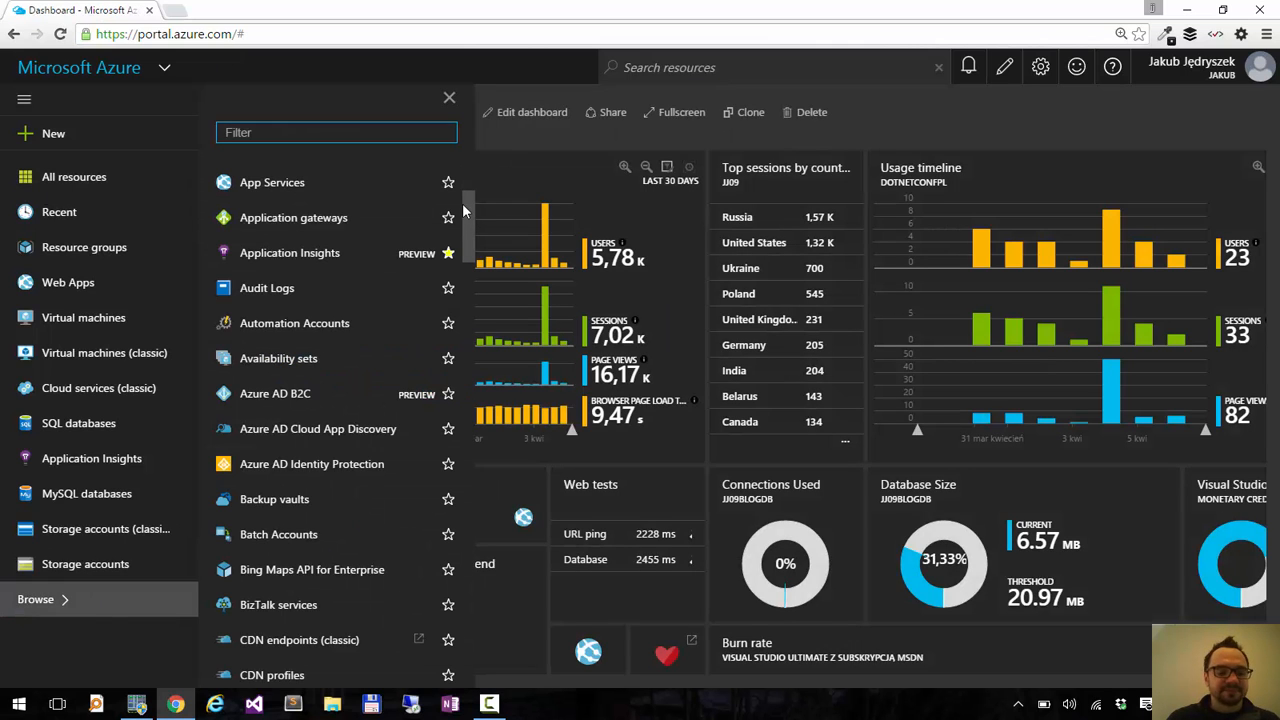
type("web")
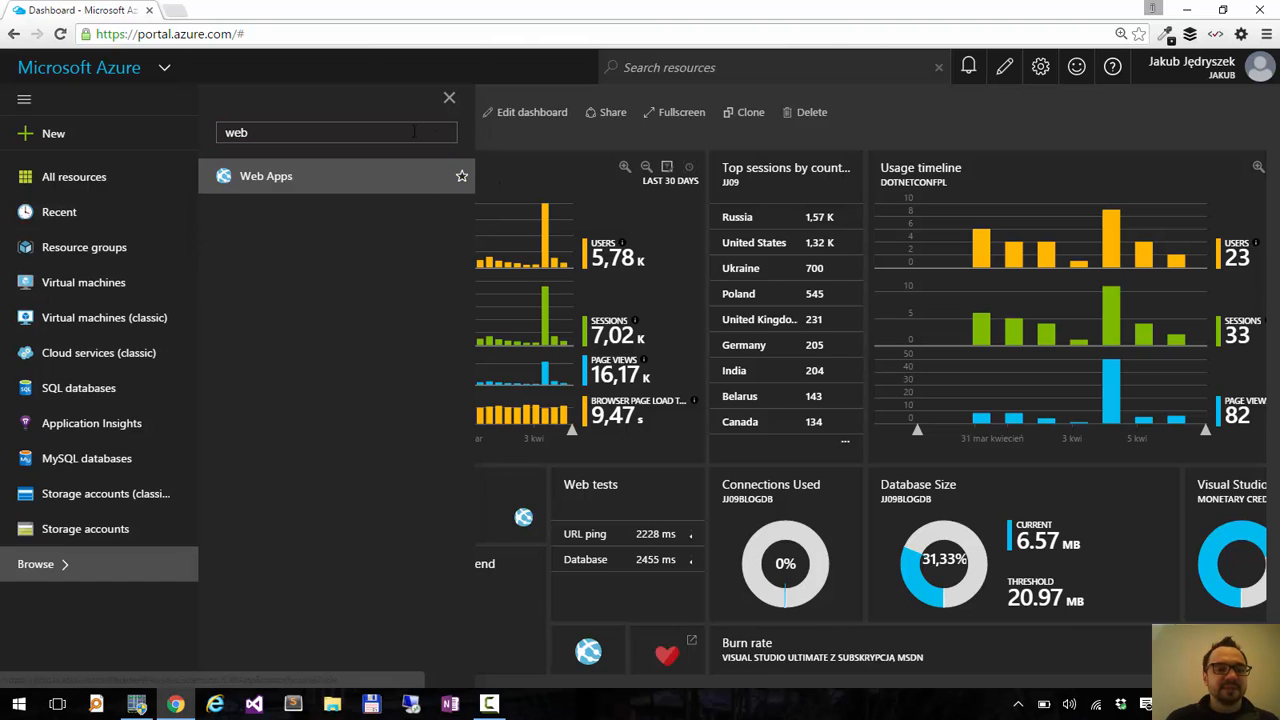
type("app ser")
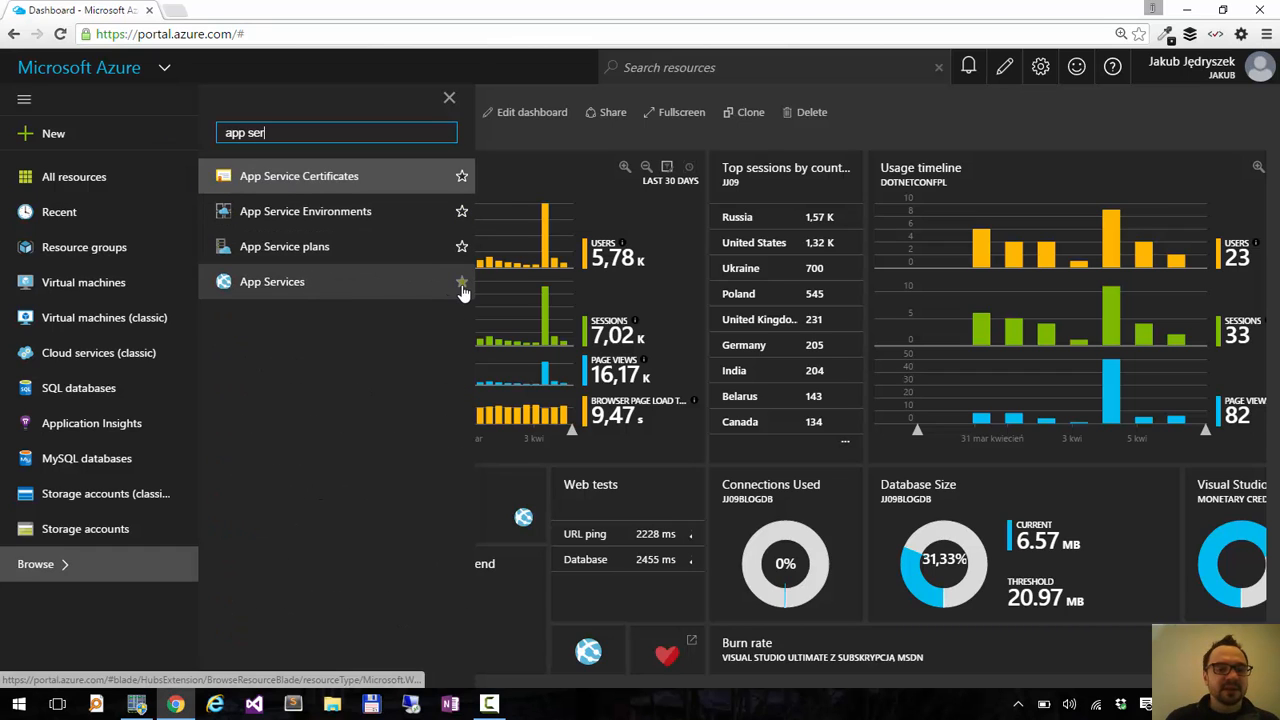
left_click(460, 280)
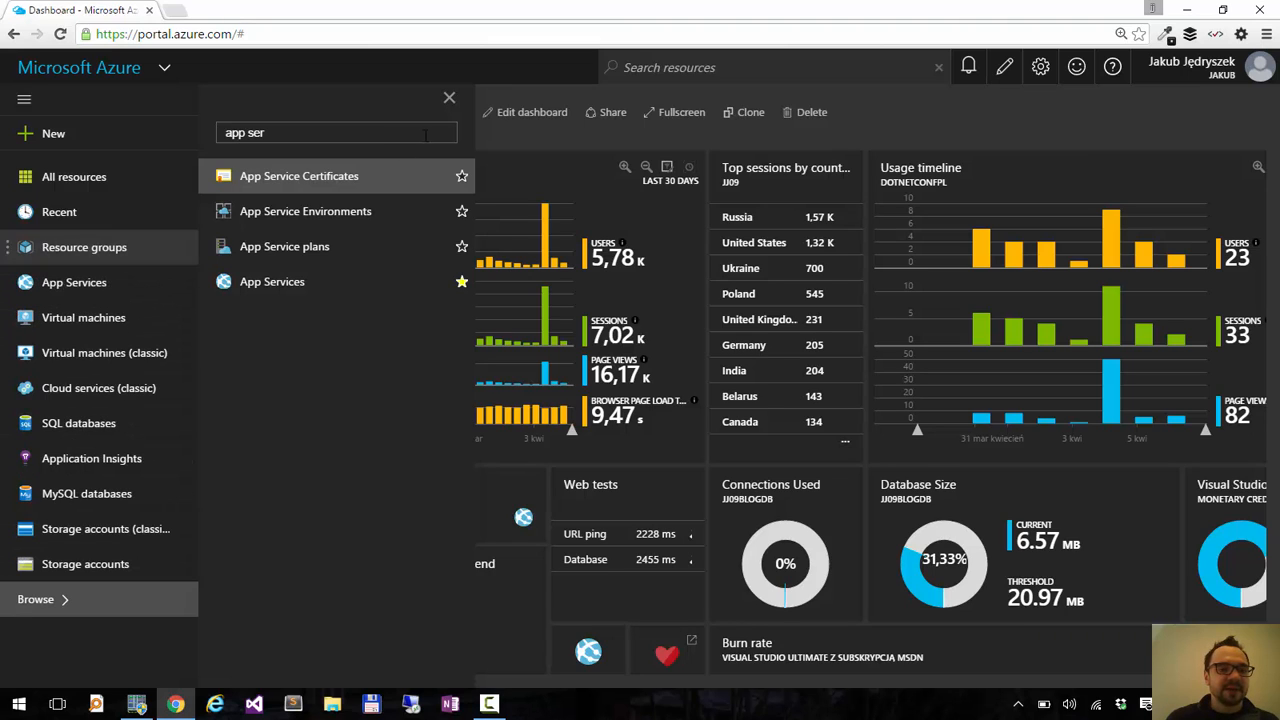
left_click(448, 96)
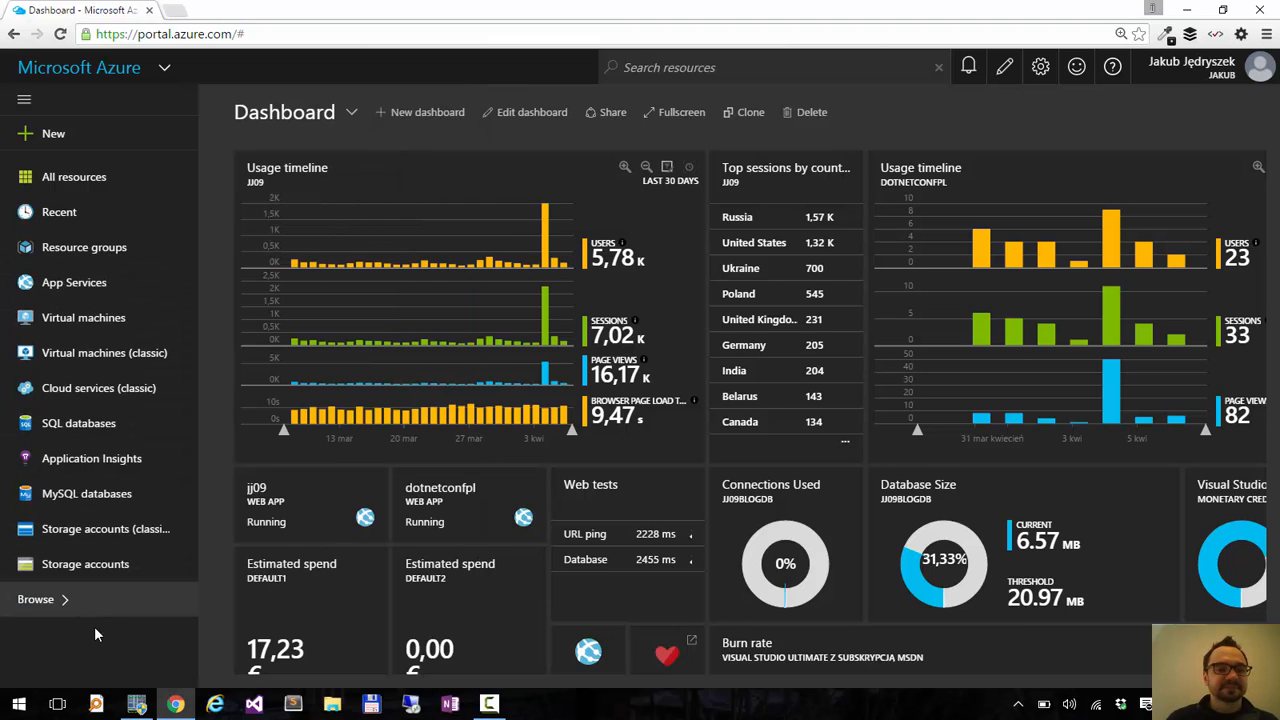